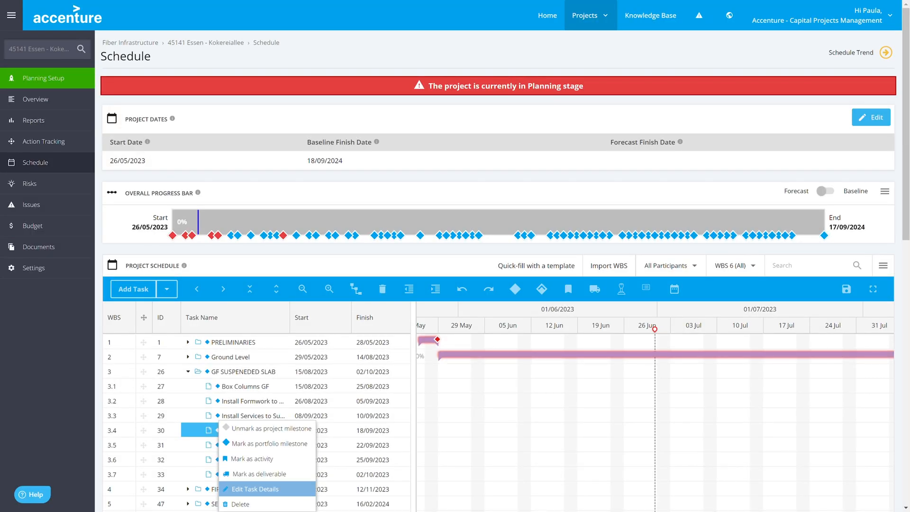
- Review the Install GF Reinforcement task's full details, including its assigned resources
{"action": "left_click", "coordinate": [254, 488]}
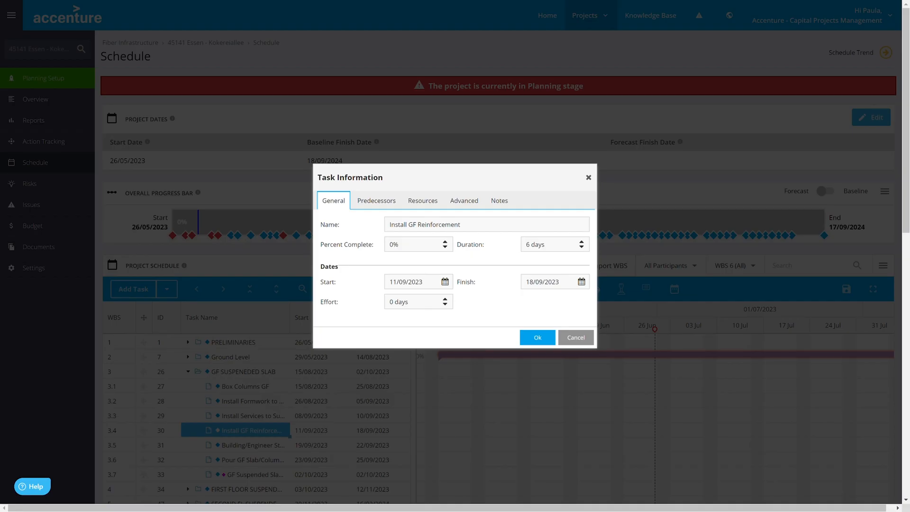
{"action": "left_click", "coordinate": [422, 200]}
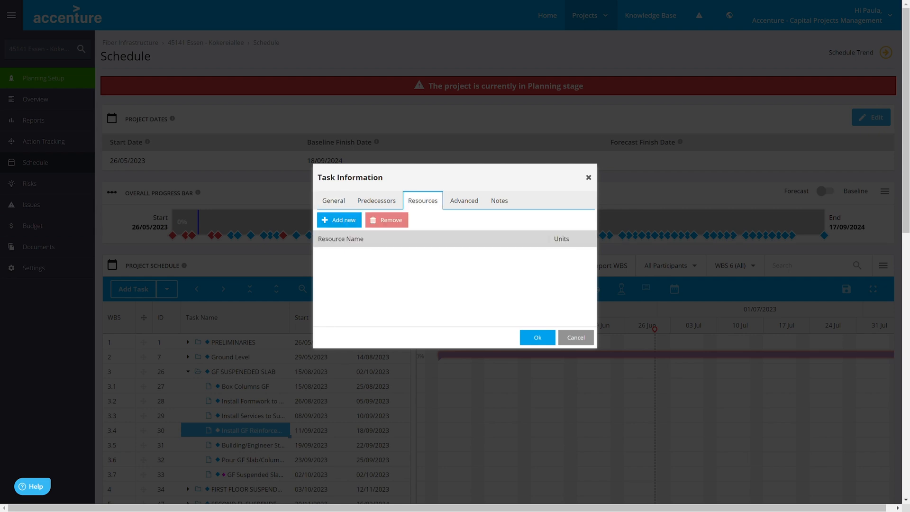
{"action": "left_click", "coordinate": [333, 200]}
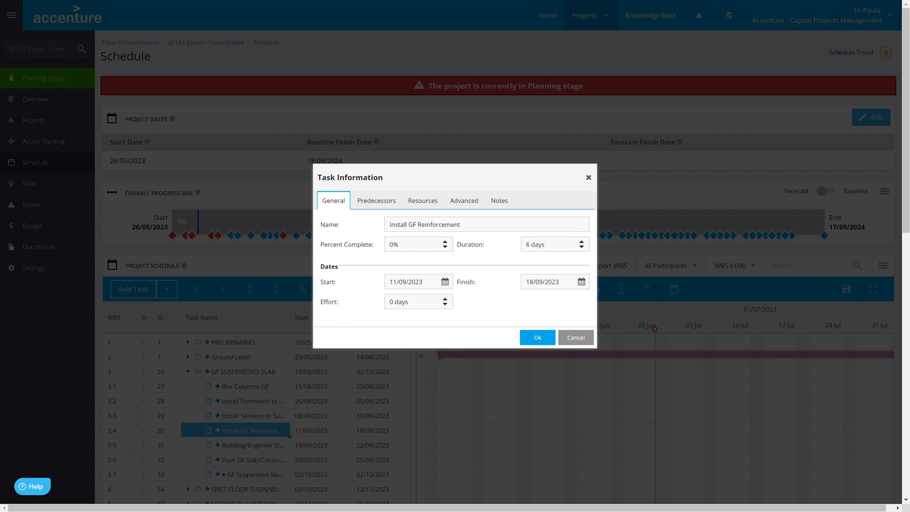
- Close the task details and open a blank new action (AT_0001) under Action Tracking
{"action": "left_click", "coordinate": [575, 337]}
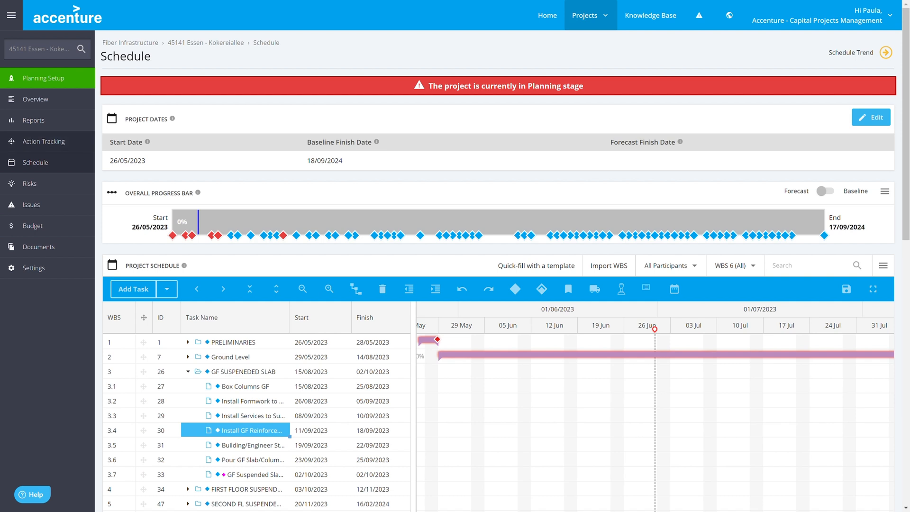
{"action": "left_click", "coordinate": [41, 141]}
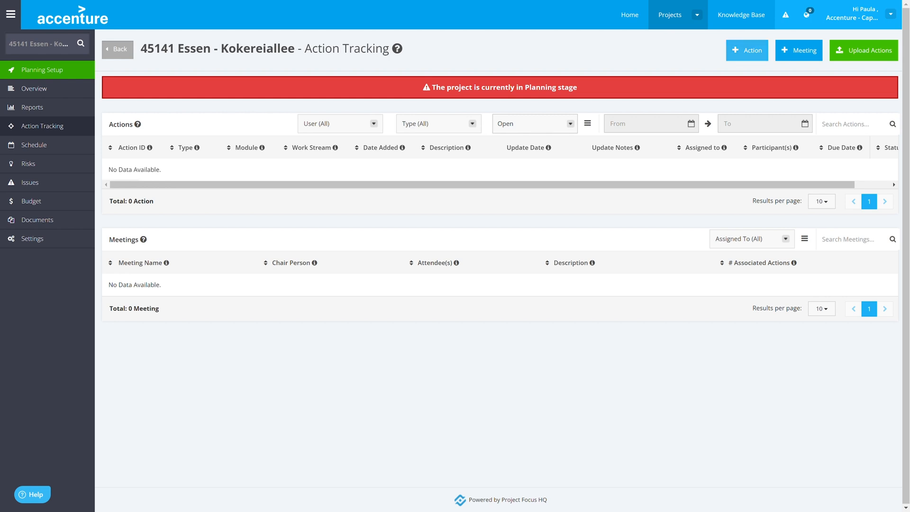
{"action": "left_click", "coordinate": [746, 50]}
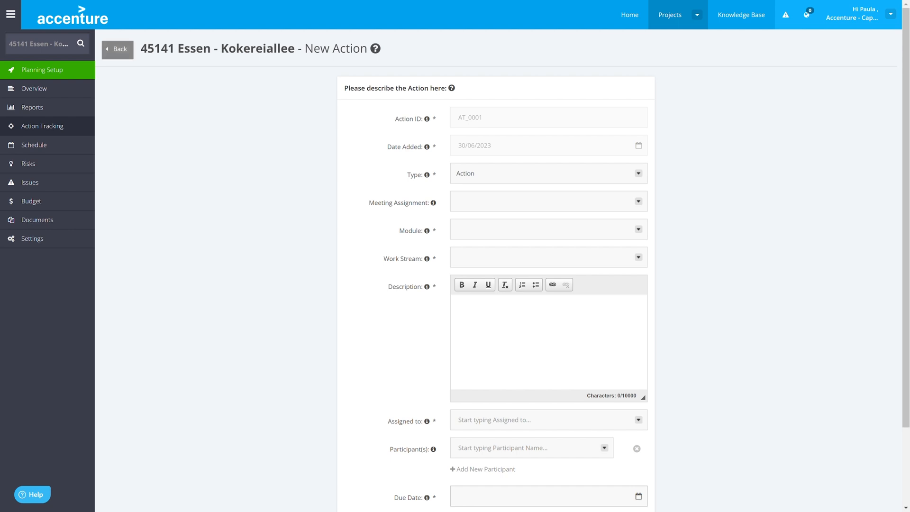
- Start a new project risk prefilled from the Planning accuracy template
{"action": "left_click", "coordinate": [116, 48]}
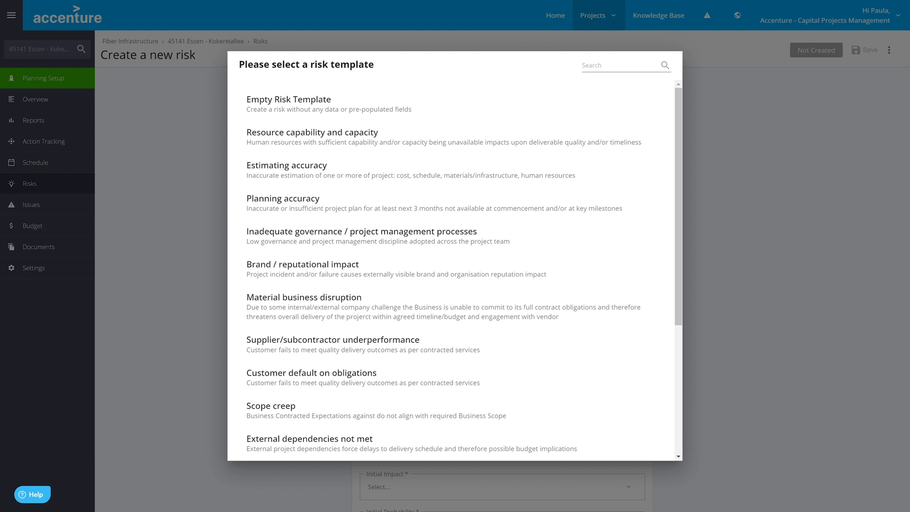
{"action": "left_click", "coordinate": [283, 198]}
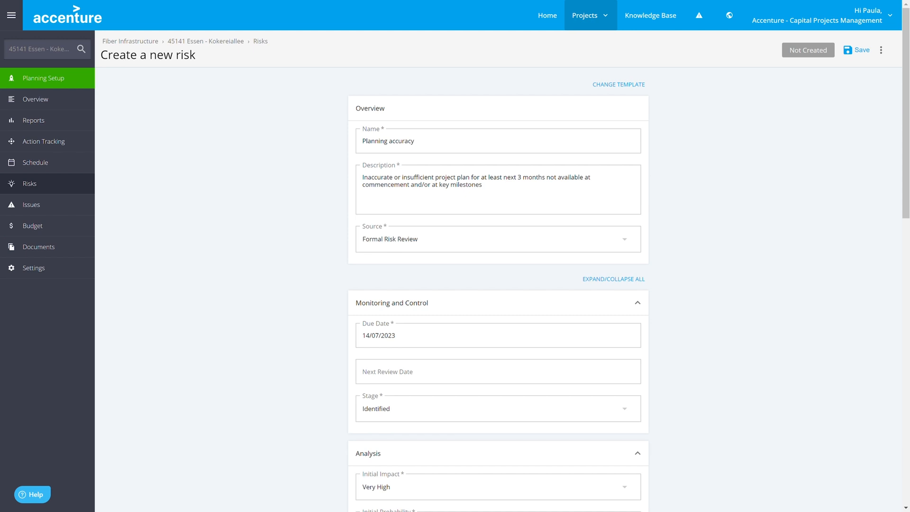
{"action": "mouse_move", "coordinate": [33, 225]}
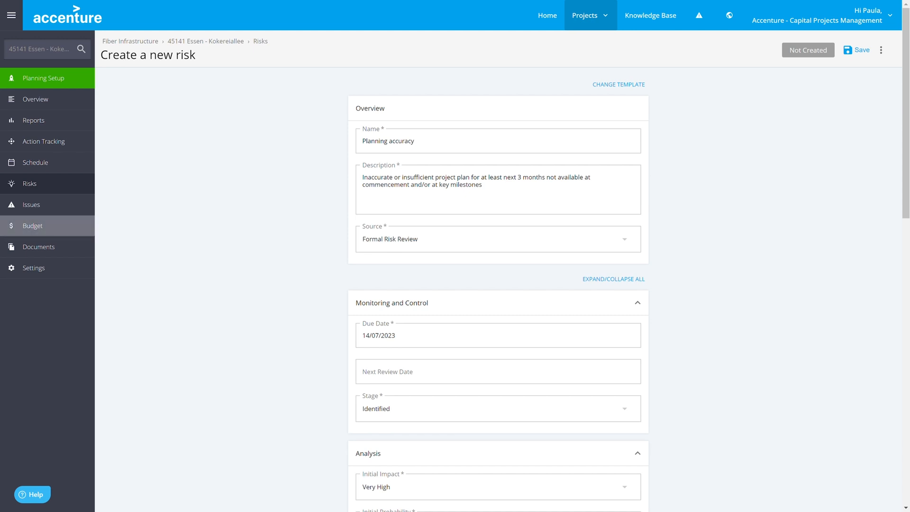
- Go to the project's Budget and open the Upload Cost CSV import page
{"action": "left_click", "coordinate": [32, 225]}
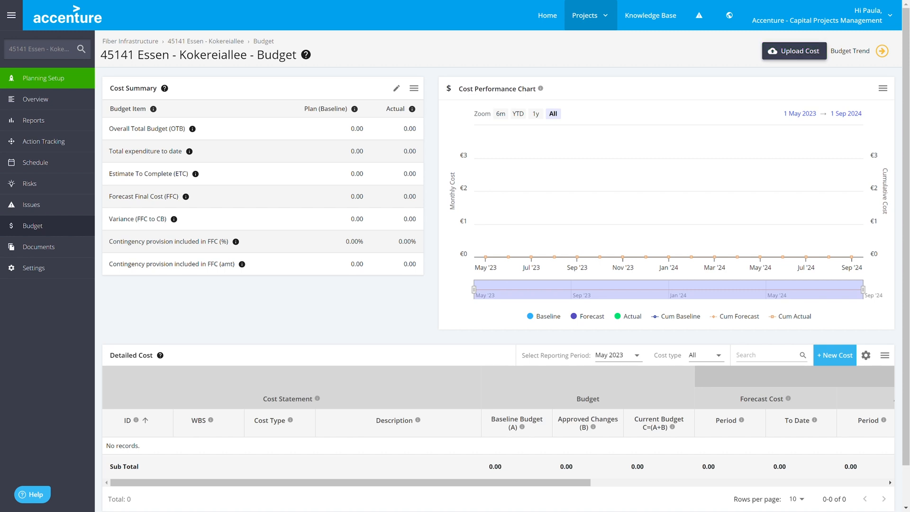
{"action": "left_click", "coordinate": [794, 51]}
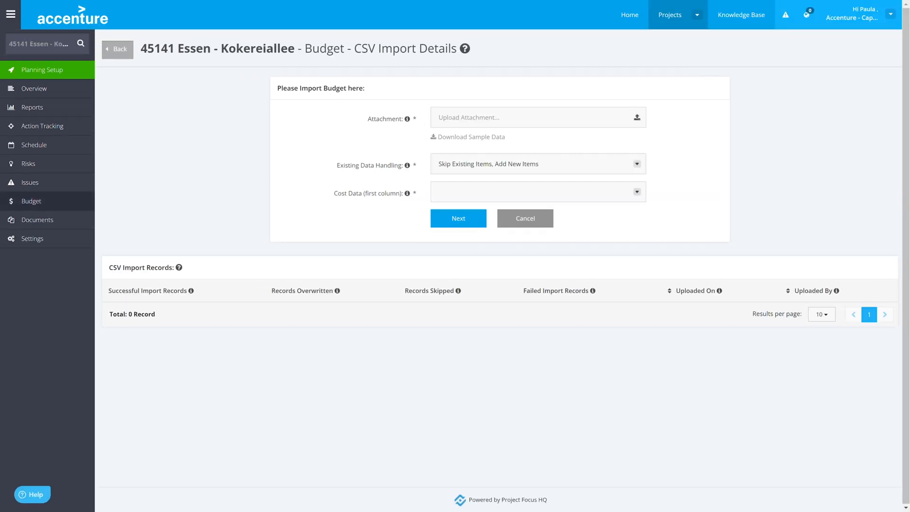